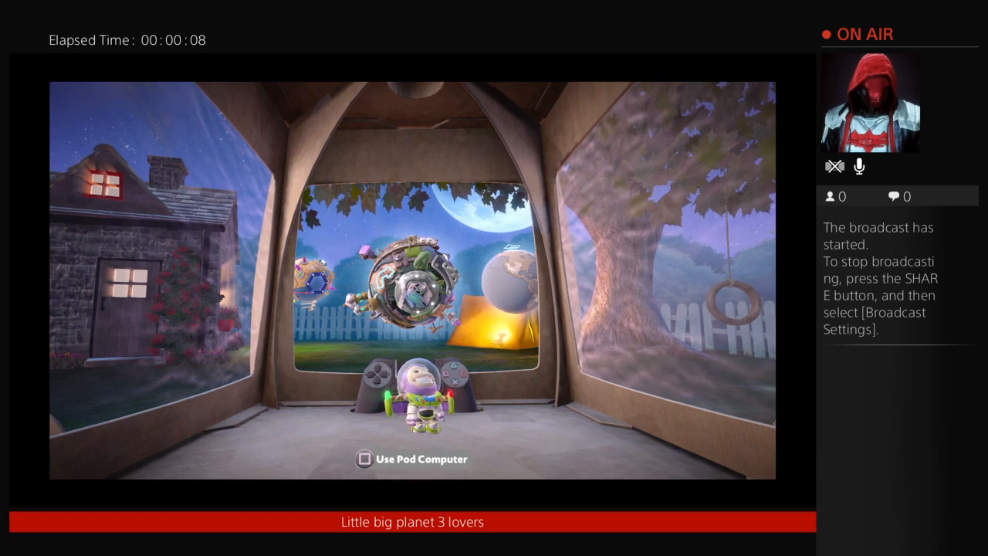
Step: Play through the level to its rewards summary and continue to the 'Checking Under the Hood' loading screen
left_click(365, 458)
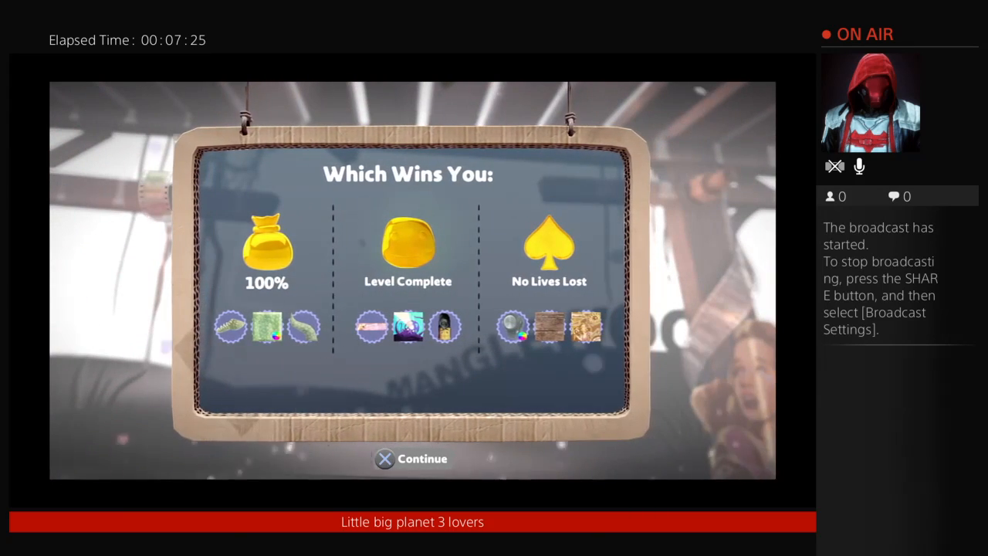
left_click(410, 459)
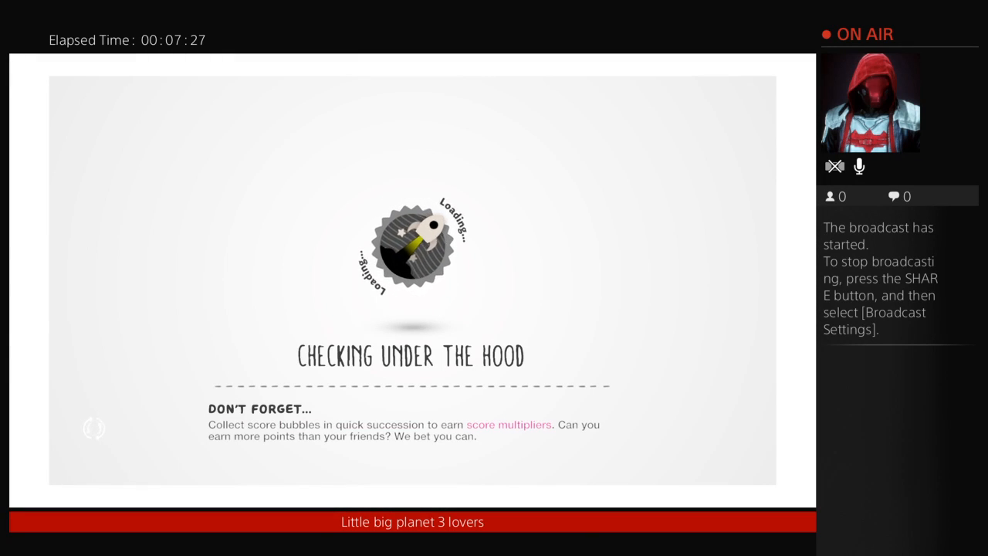